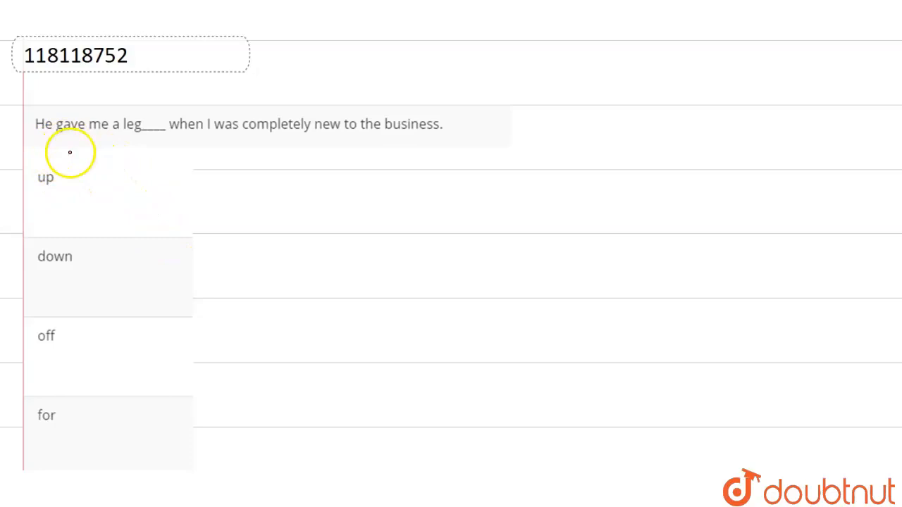
mouse_move(153, 148)
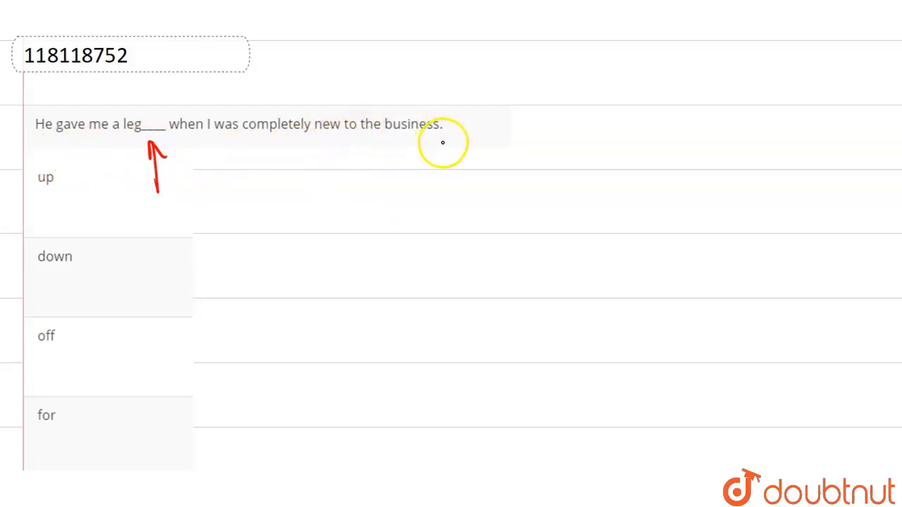
mouse_move(332, 150)
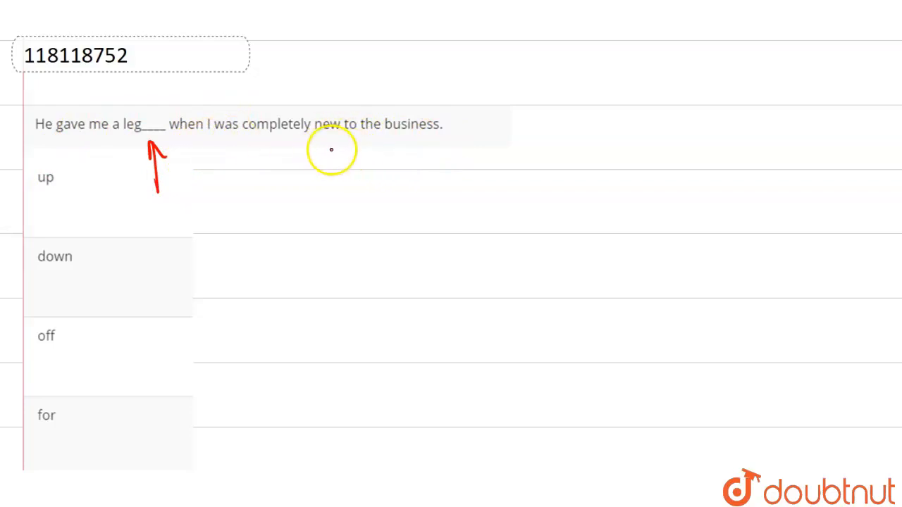
Underline 'new to the business' in the sentence with the red pen.
left_click_drag(341, 146, 451, 147)
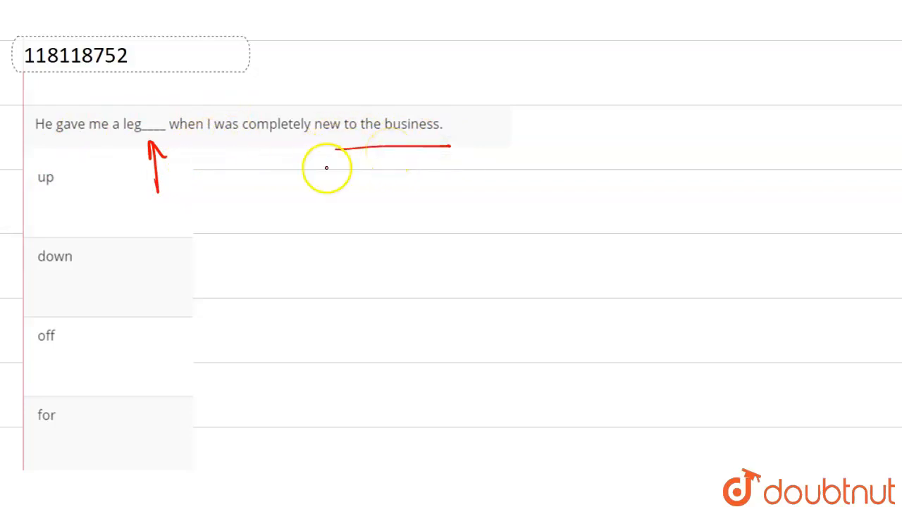
mouse_move(217, 189)
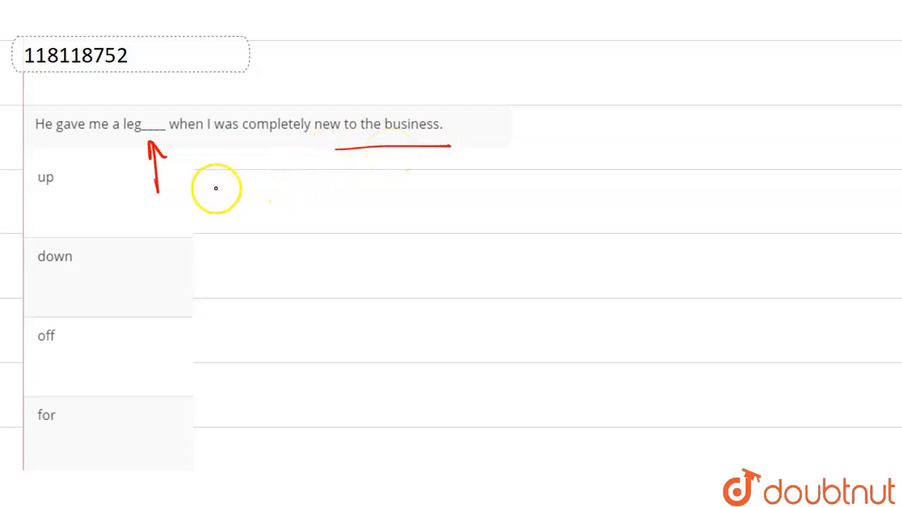
mouse_move(116, 200)
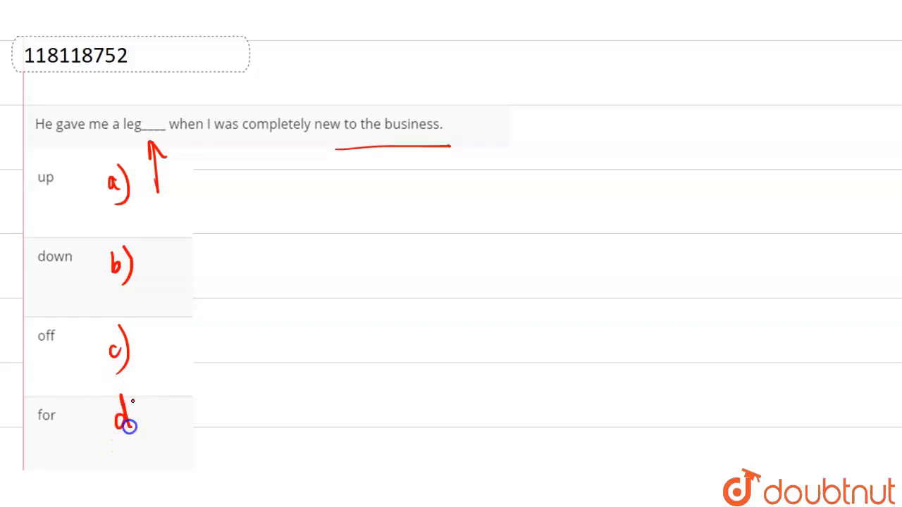
mouse_move(177, 423)
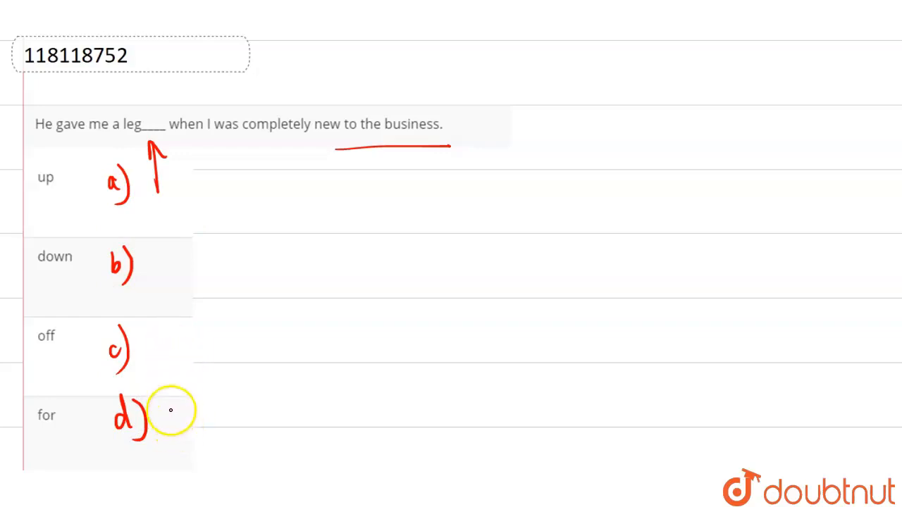
mouse_move(282, 224)
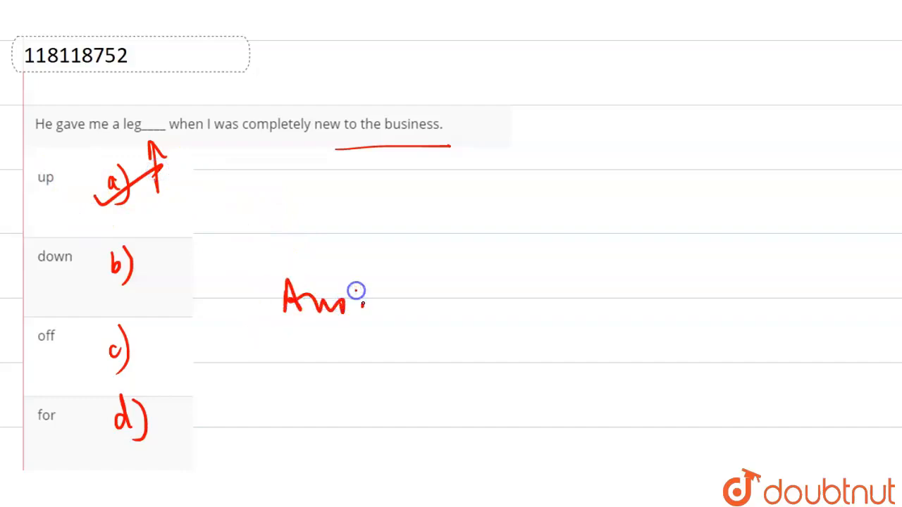
mouse_move(162, 247)
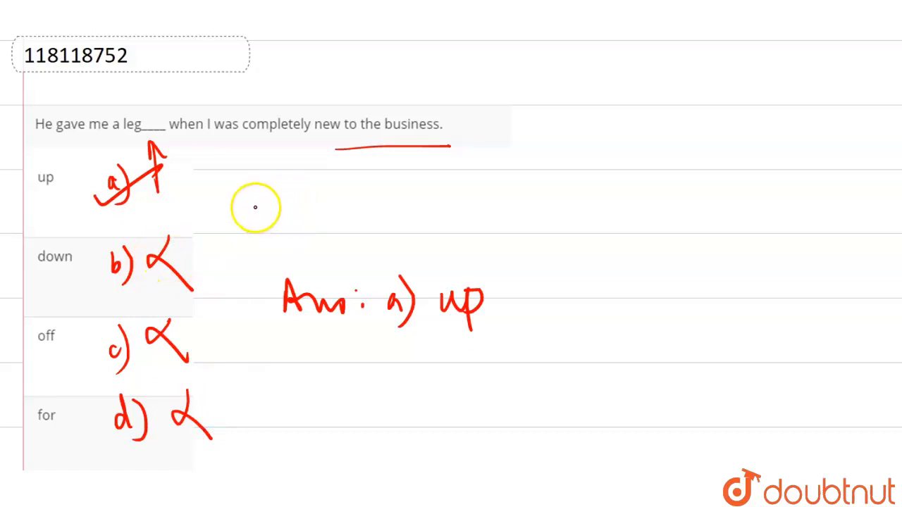
mouse_move(271, 145)
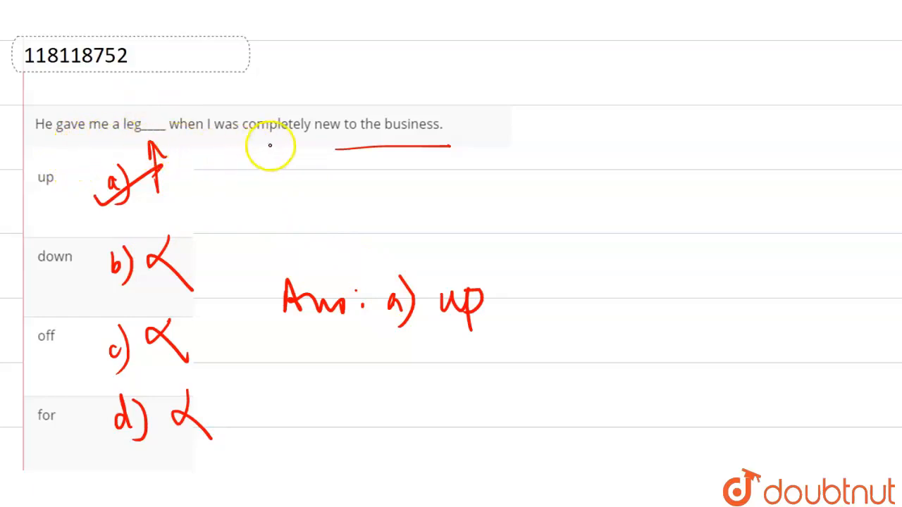